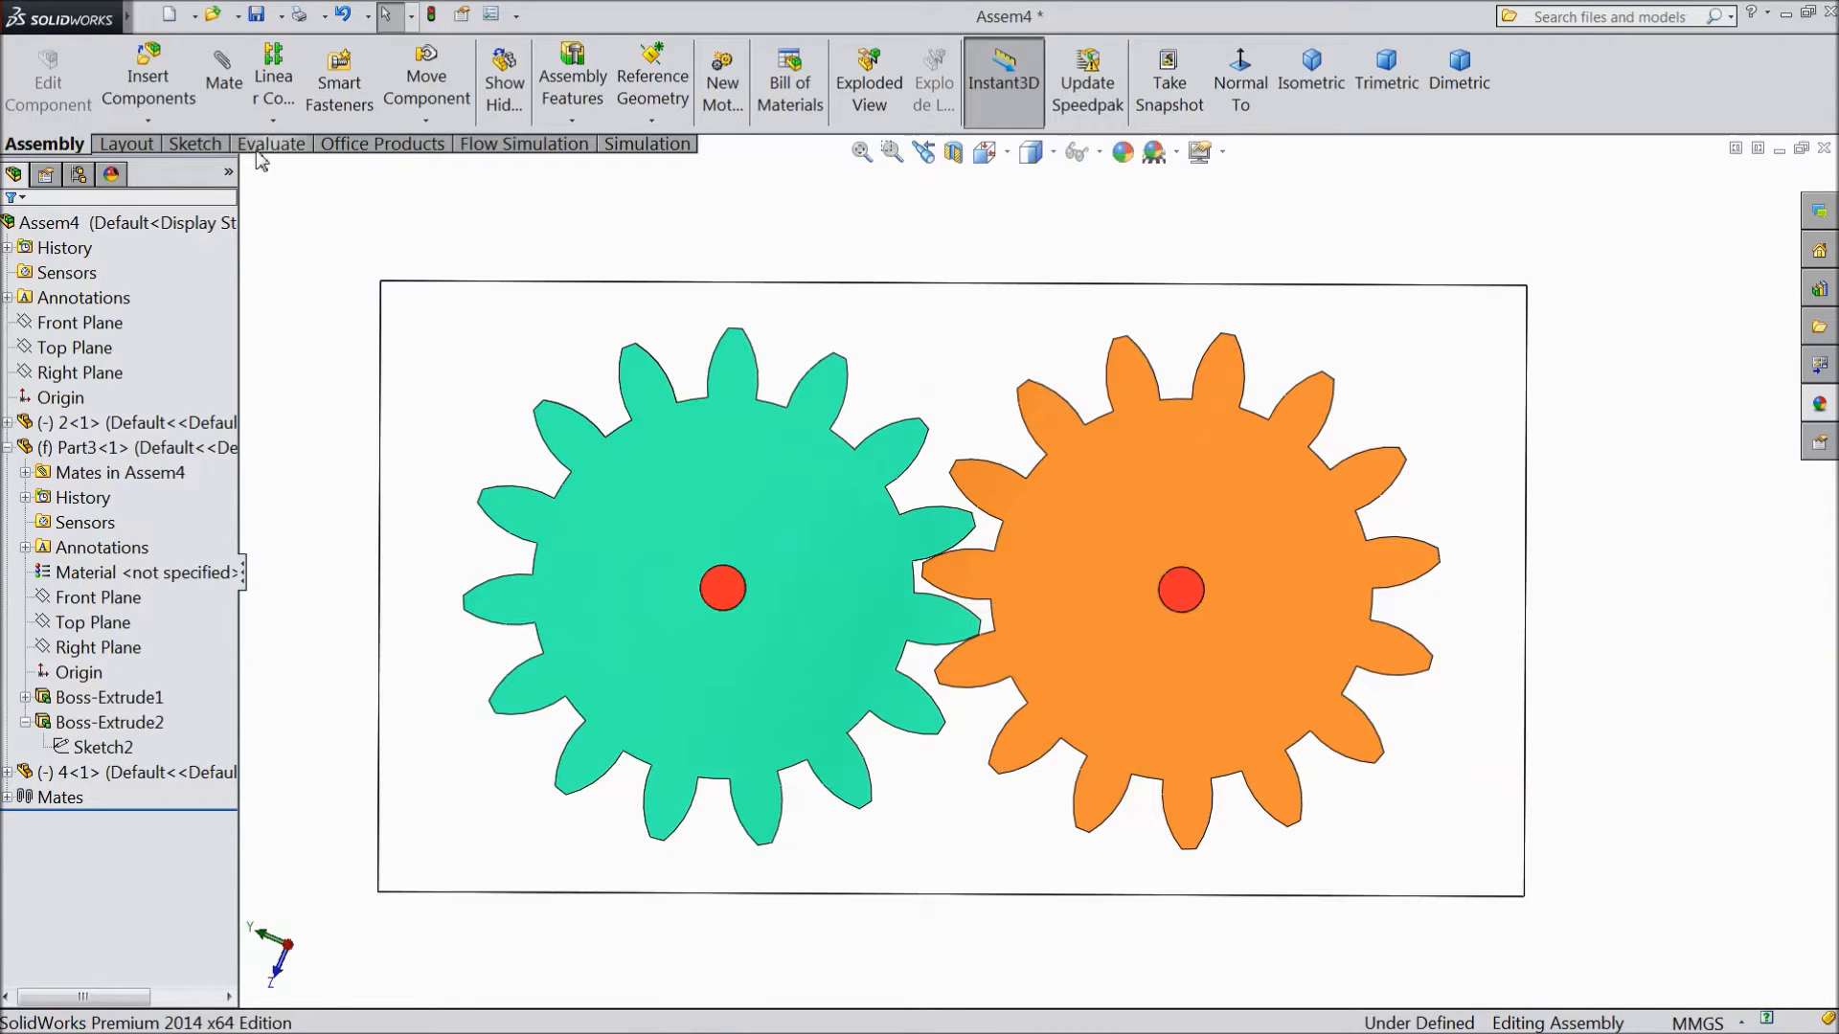
Start the Mate tool to add a mate between the two gears.
left_click(222, 71)
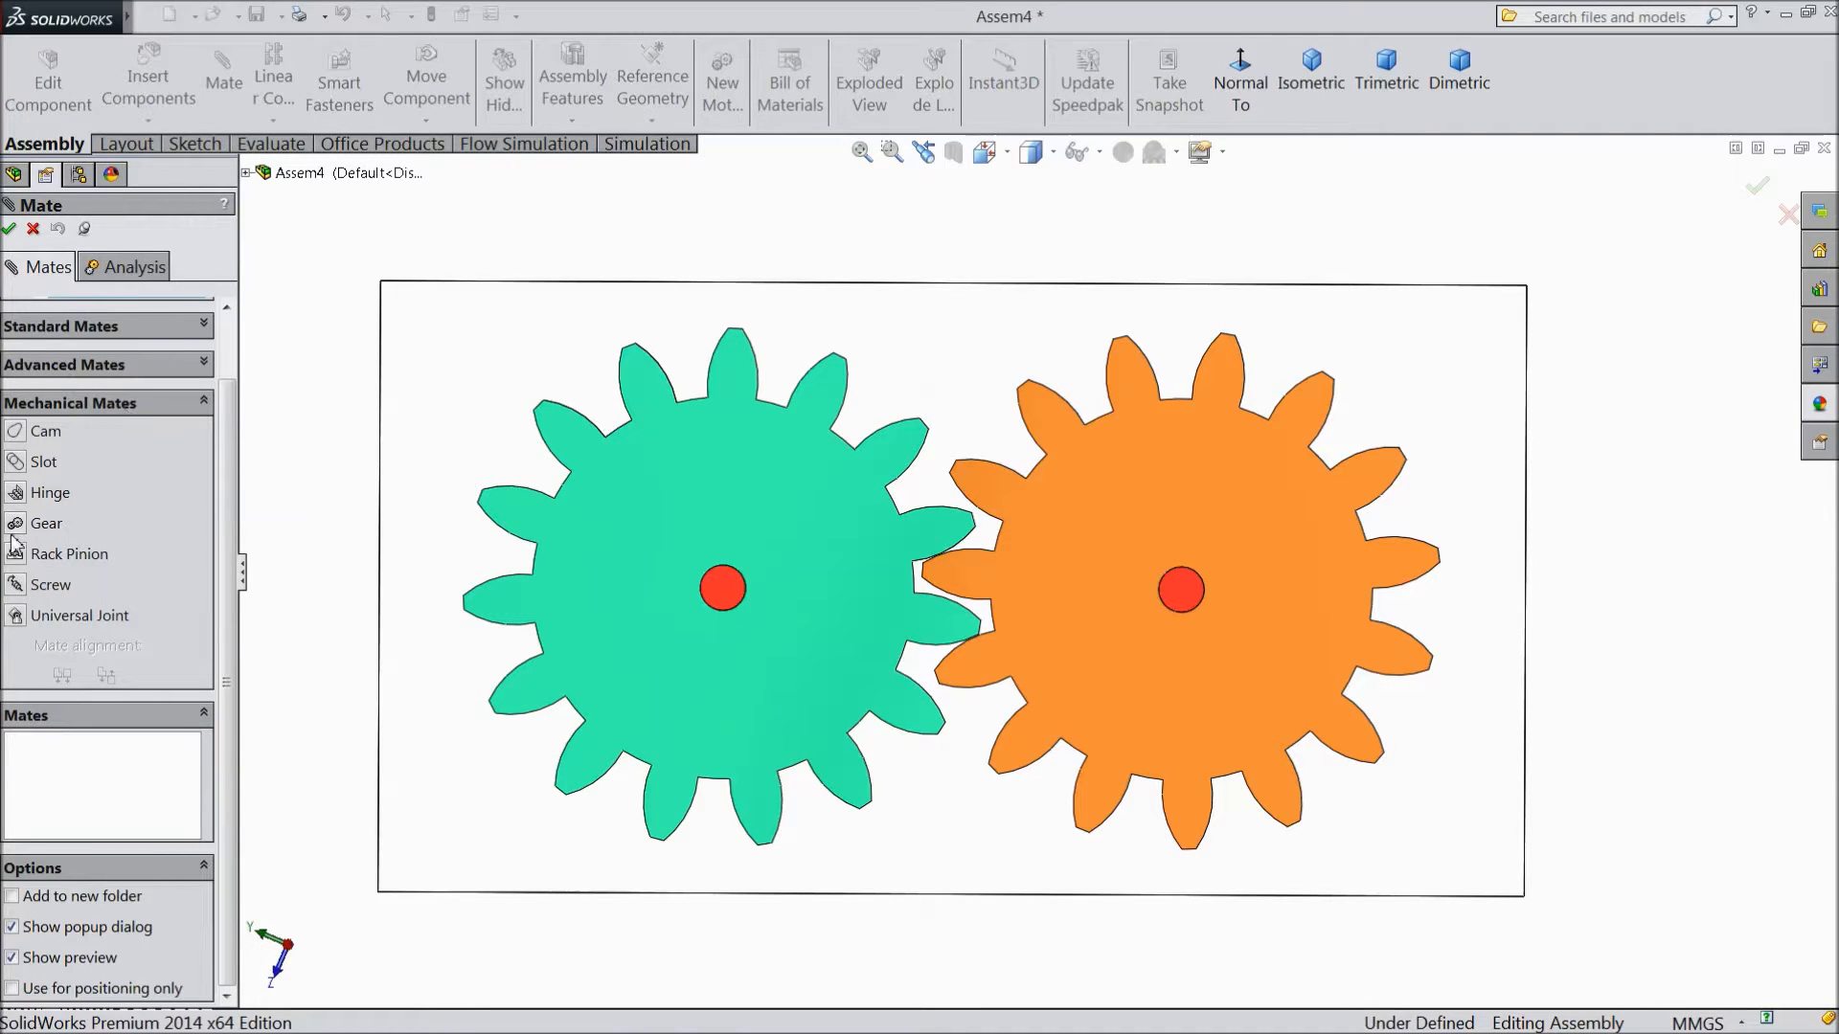
Add a Gear mate between the green and orange gears' hole faces (6mm:6mm ratio).
left_click(46, 522)
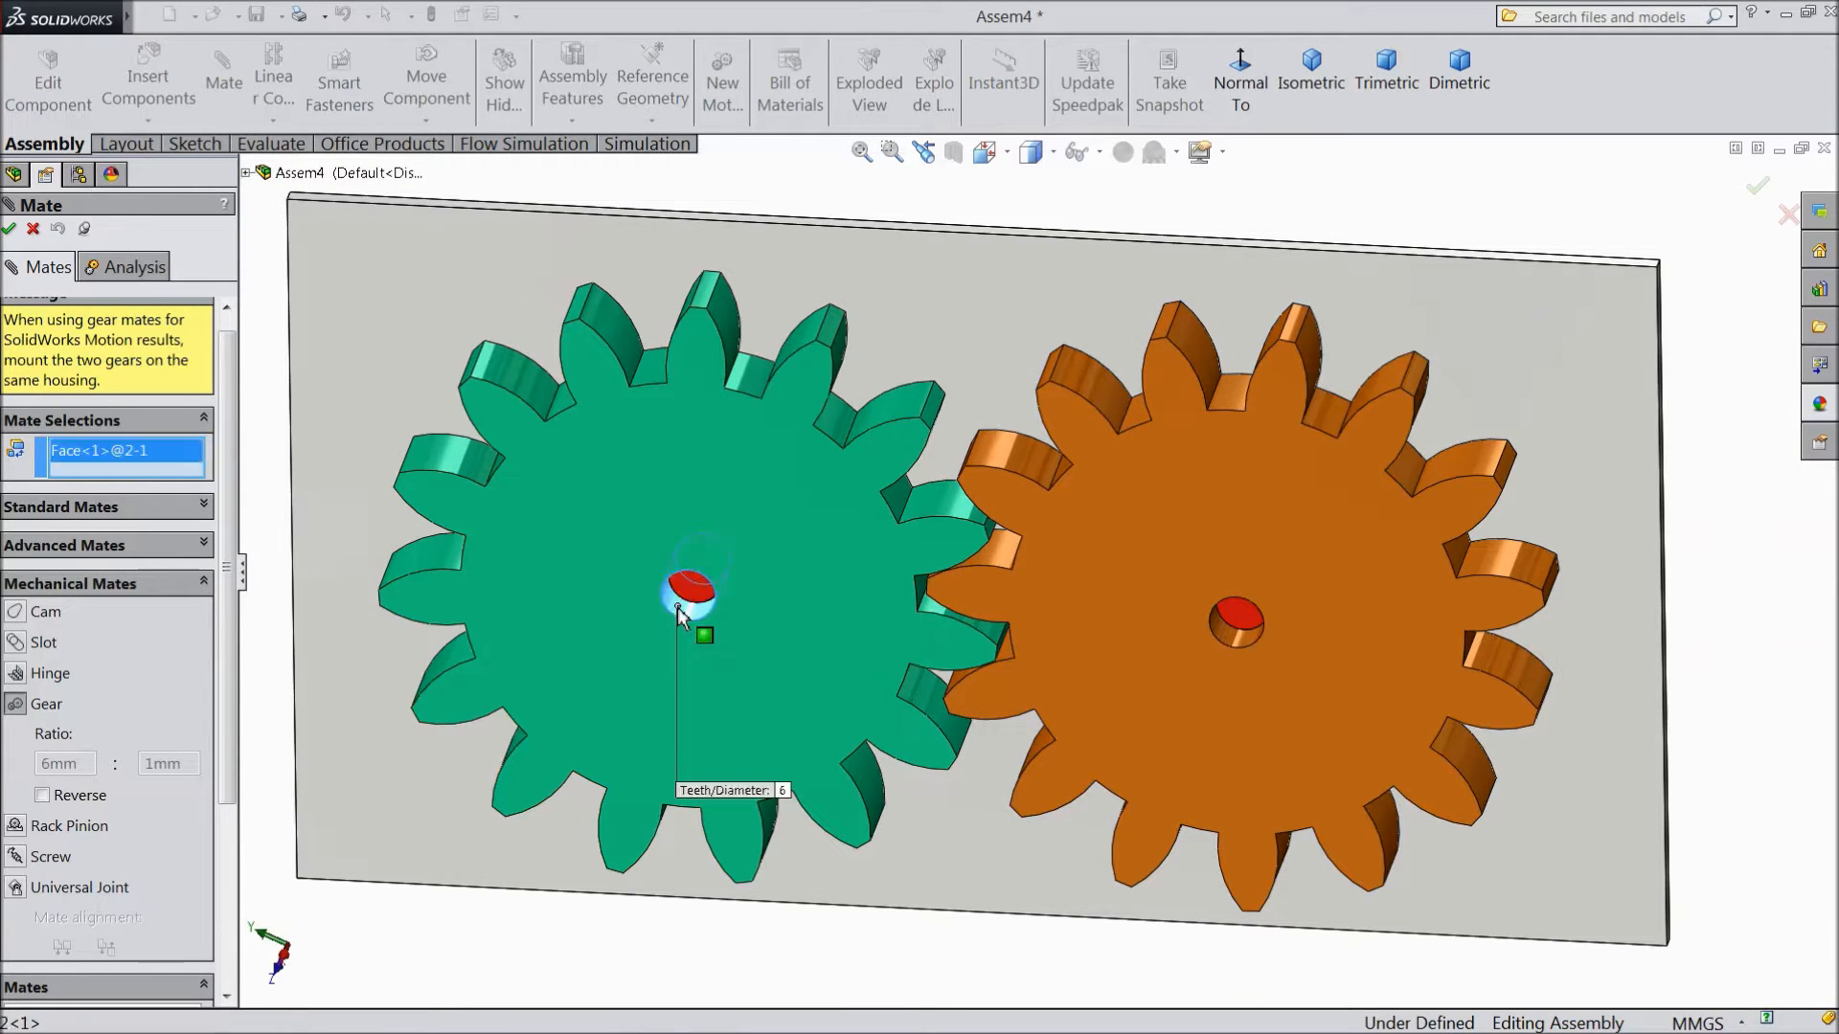
left_click(1236, 630)
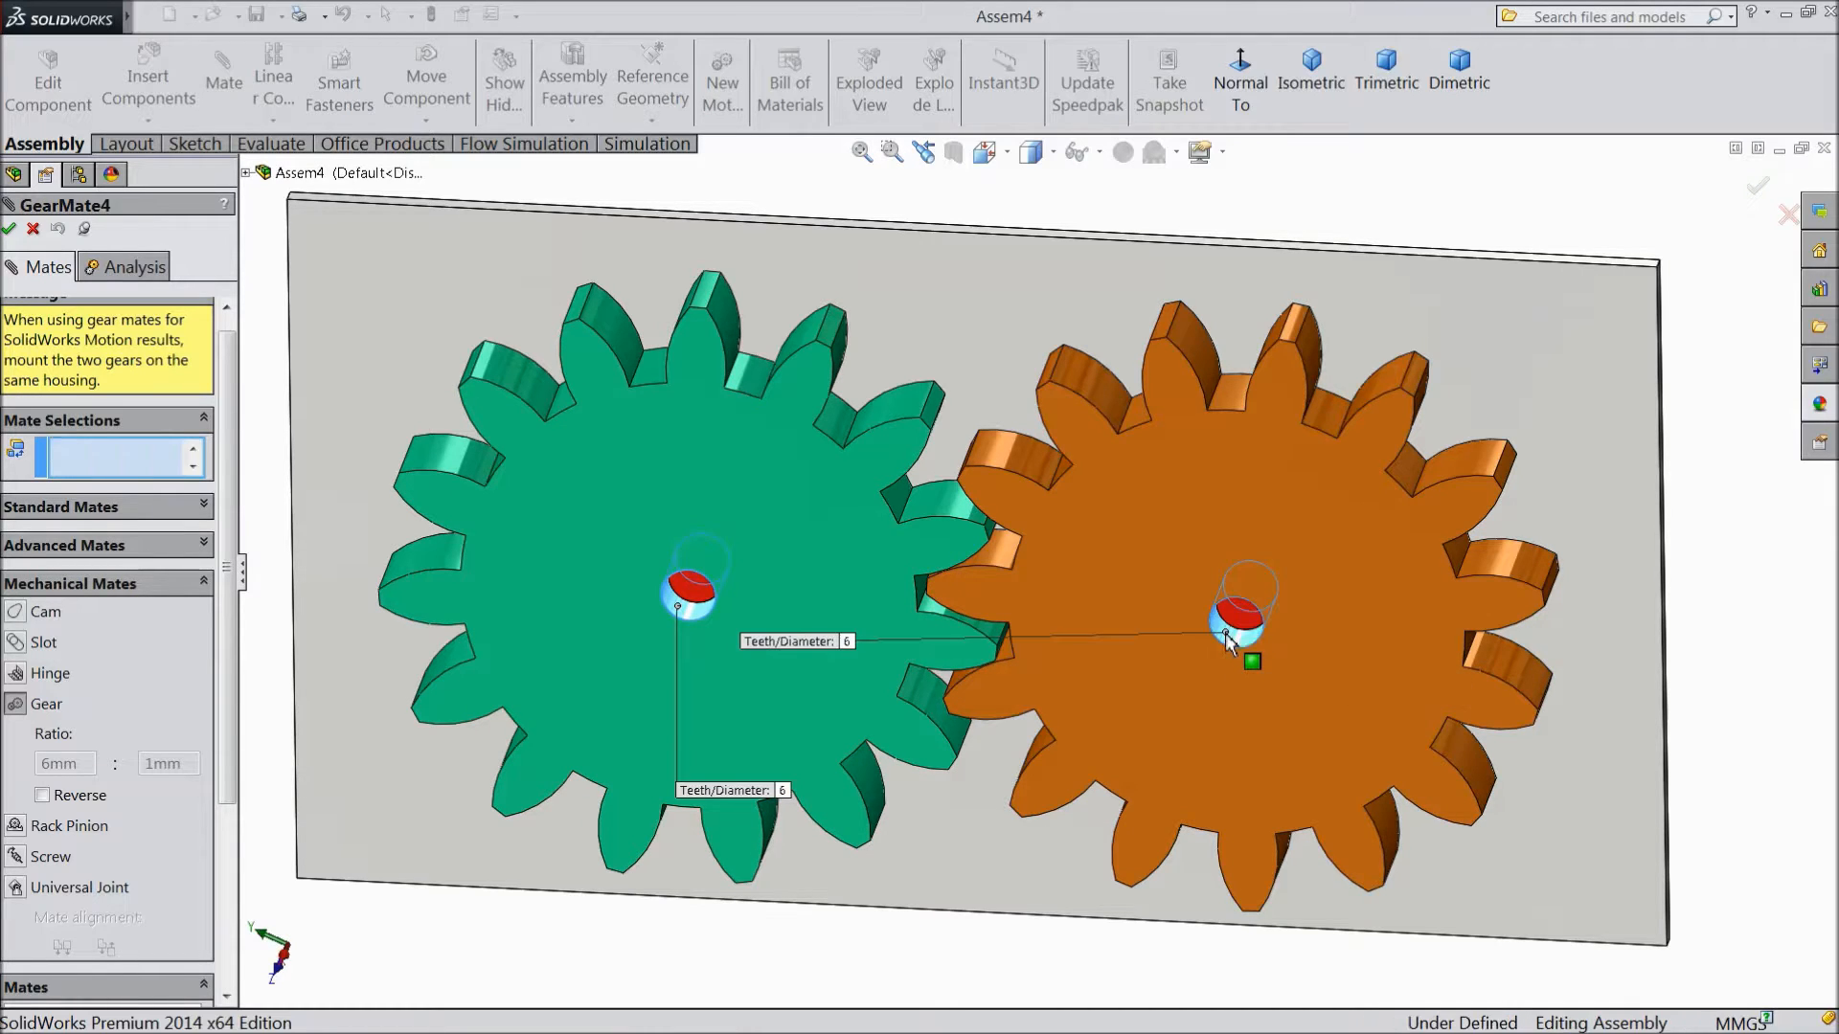
left_click(1228, 648)
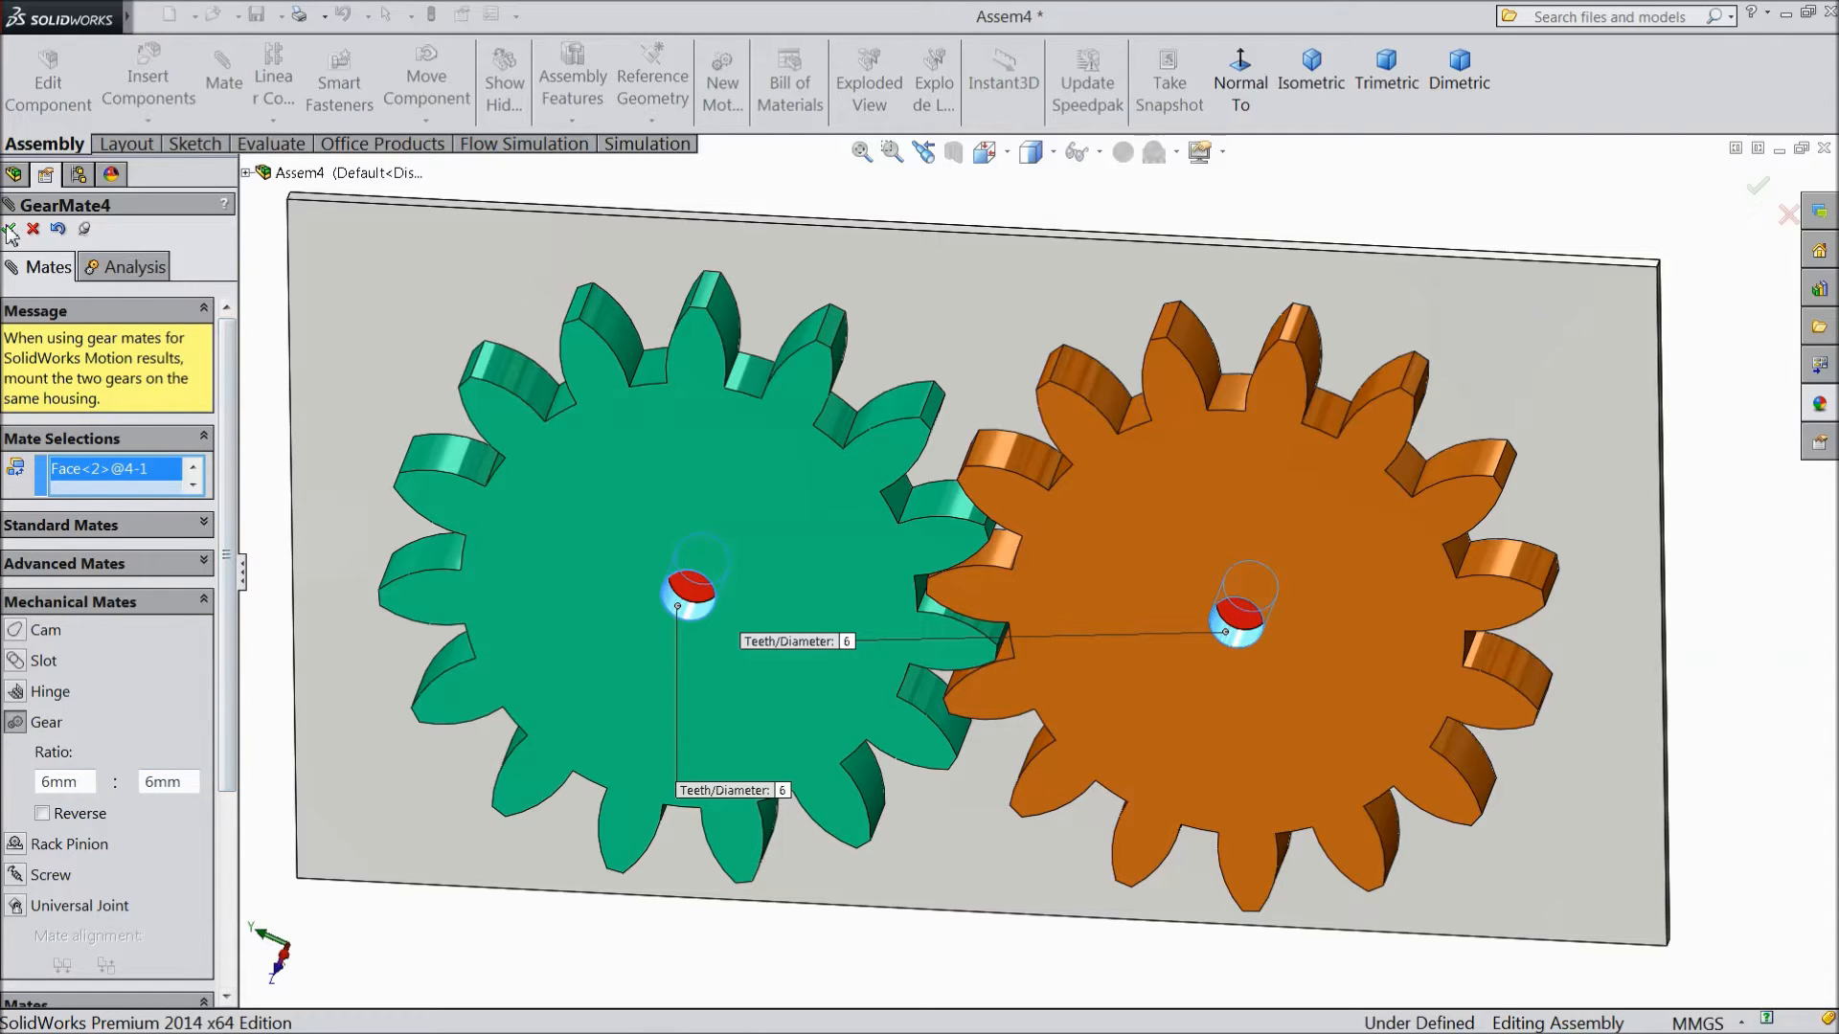
left_click(13, 229)
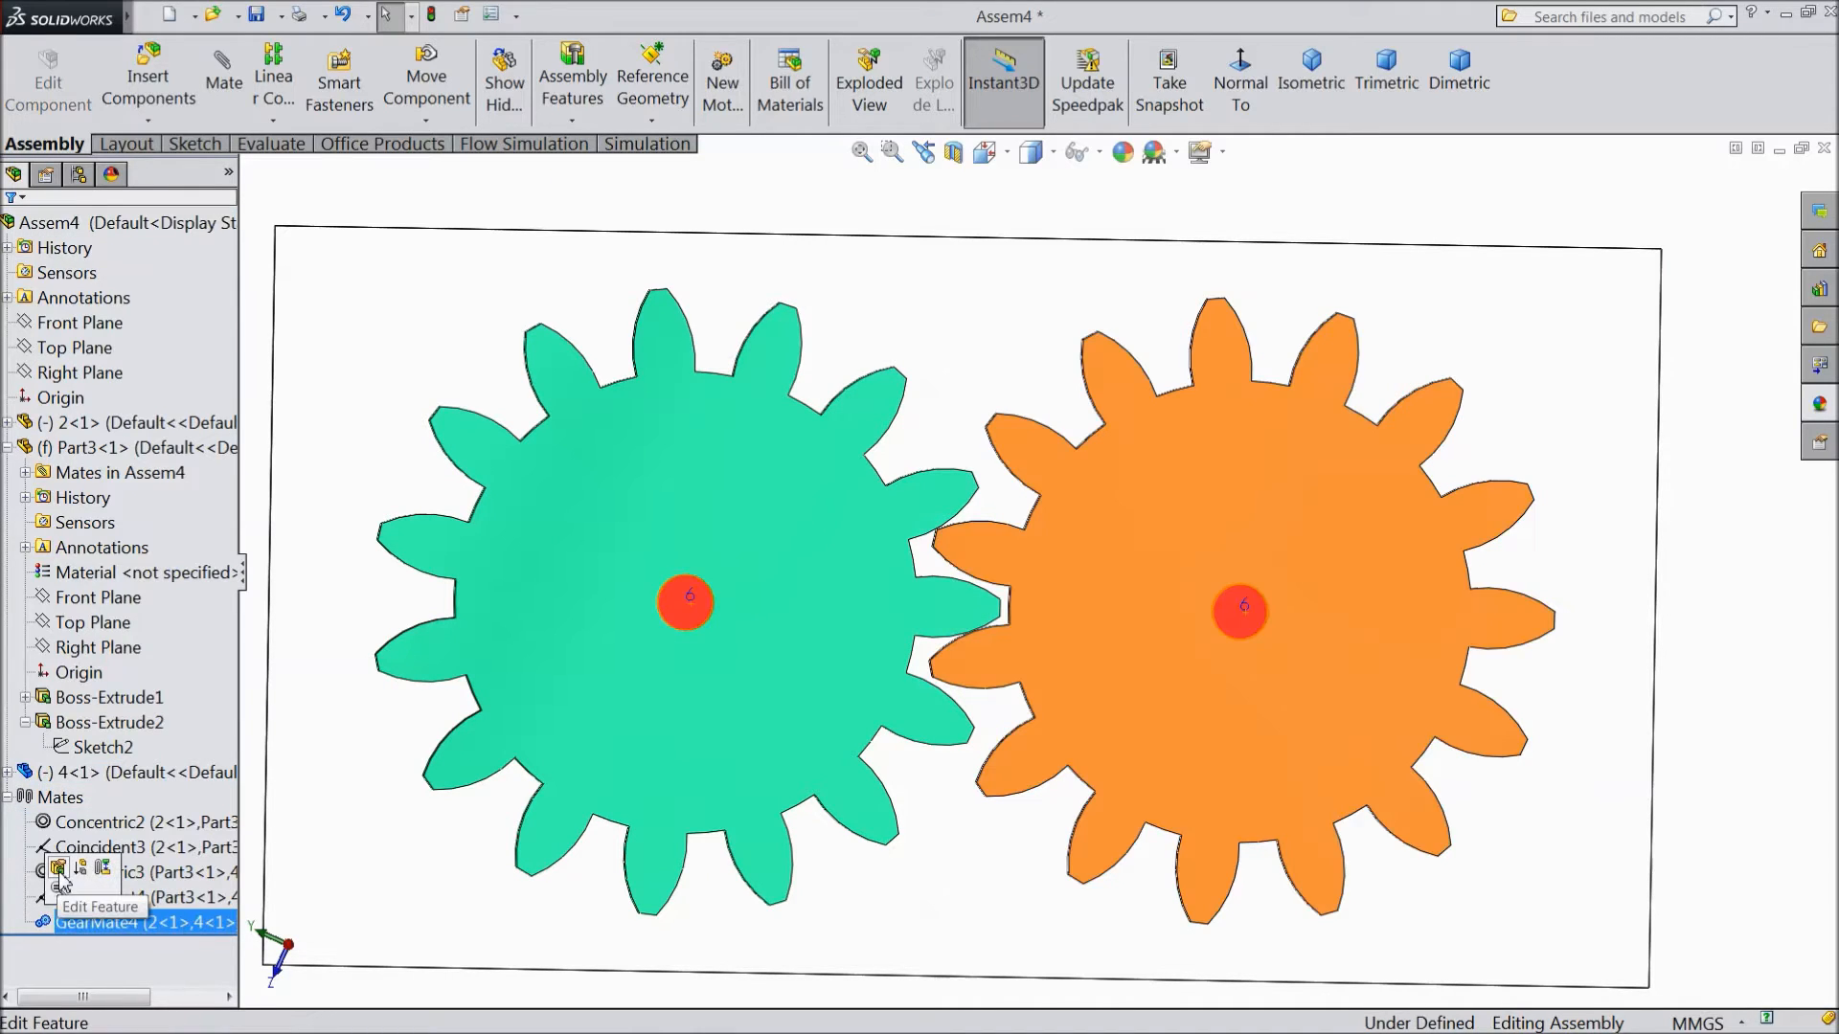
Edit GearMate4 on new gear faces for a 50mm:50mm ratio, then select the green gear.
left_click(55, 894)
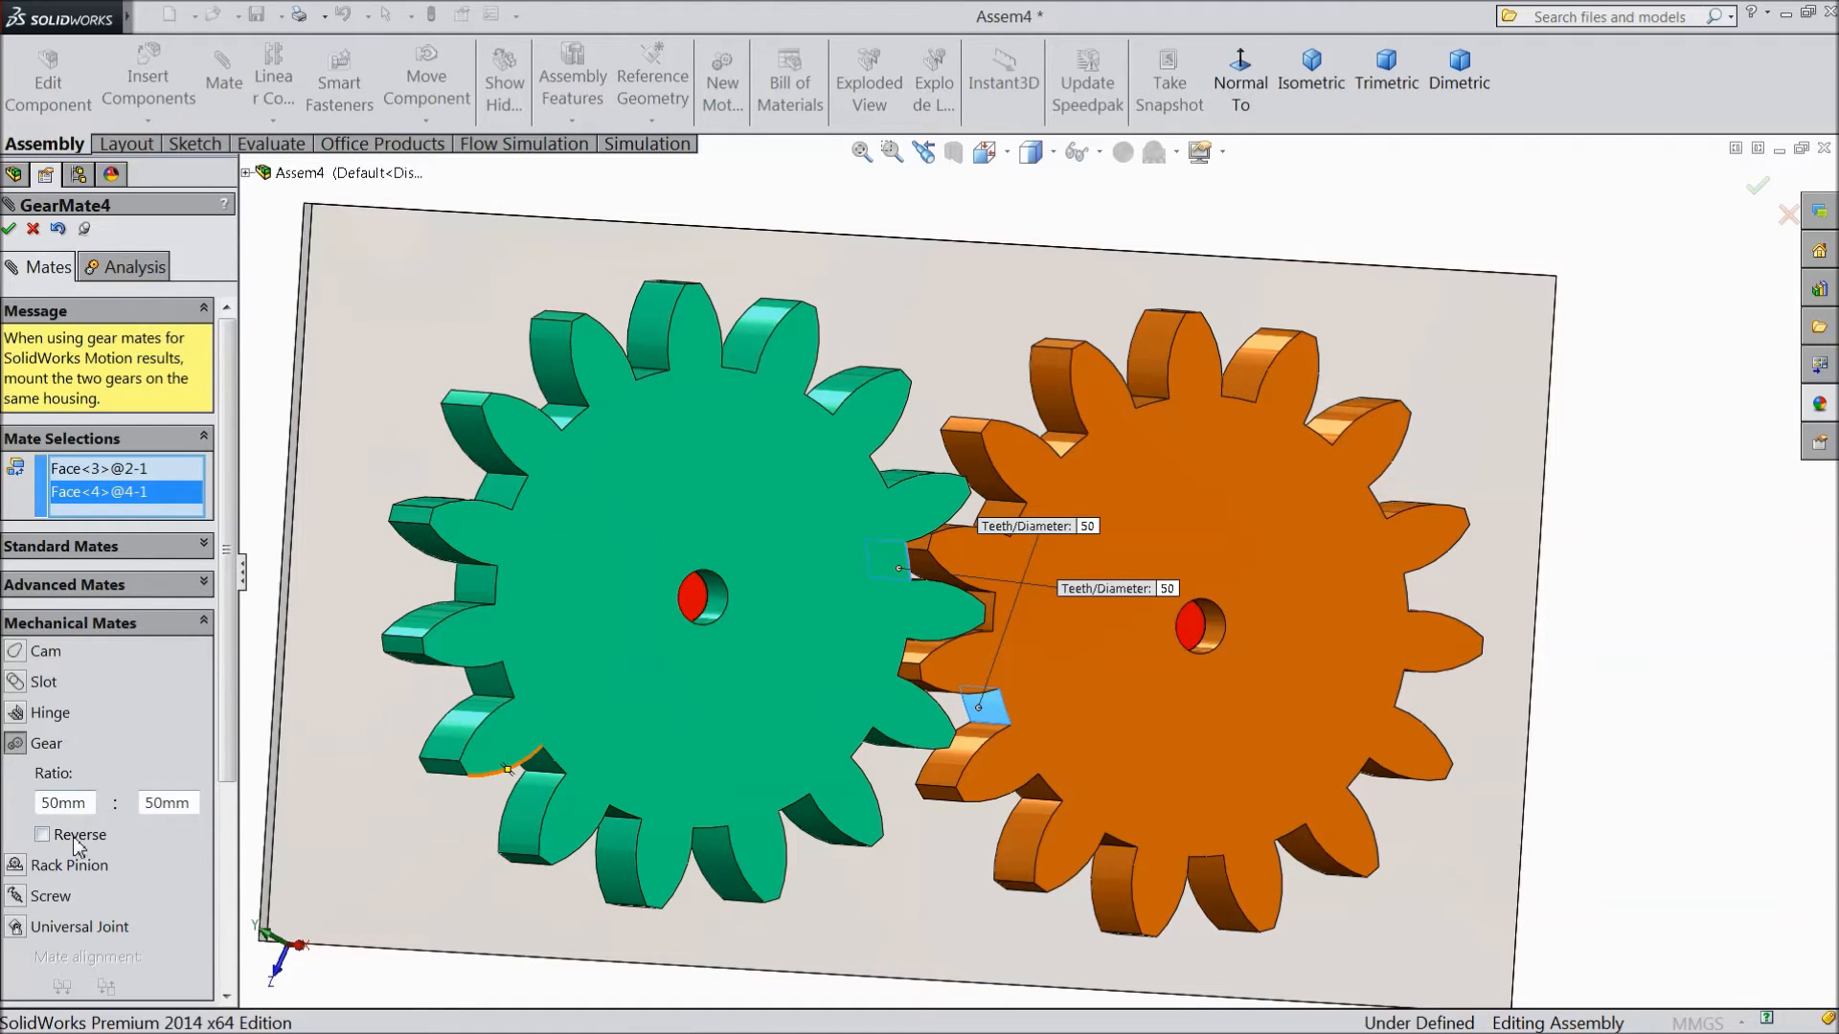
left_click(41, 835)
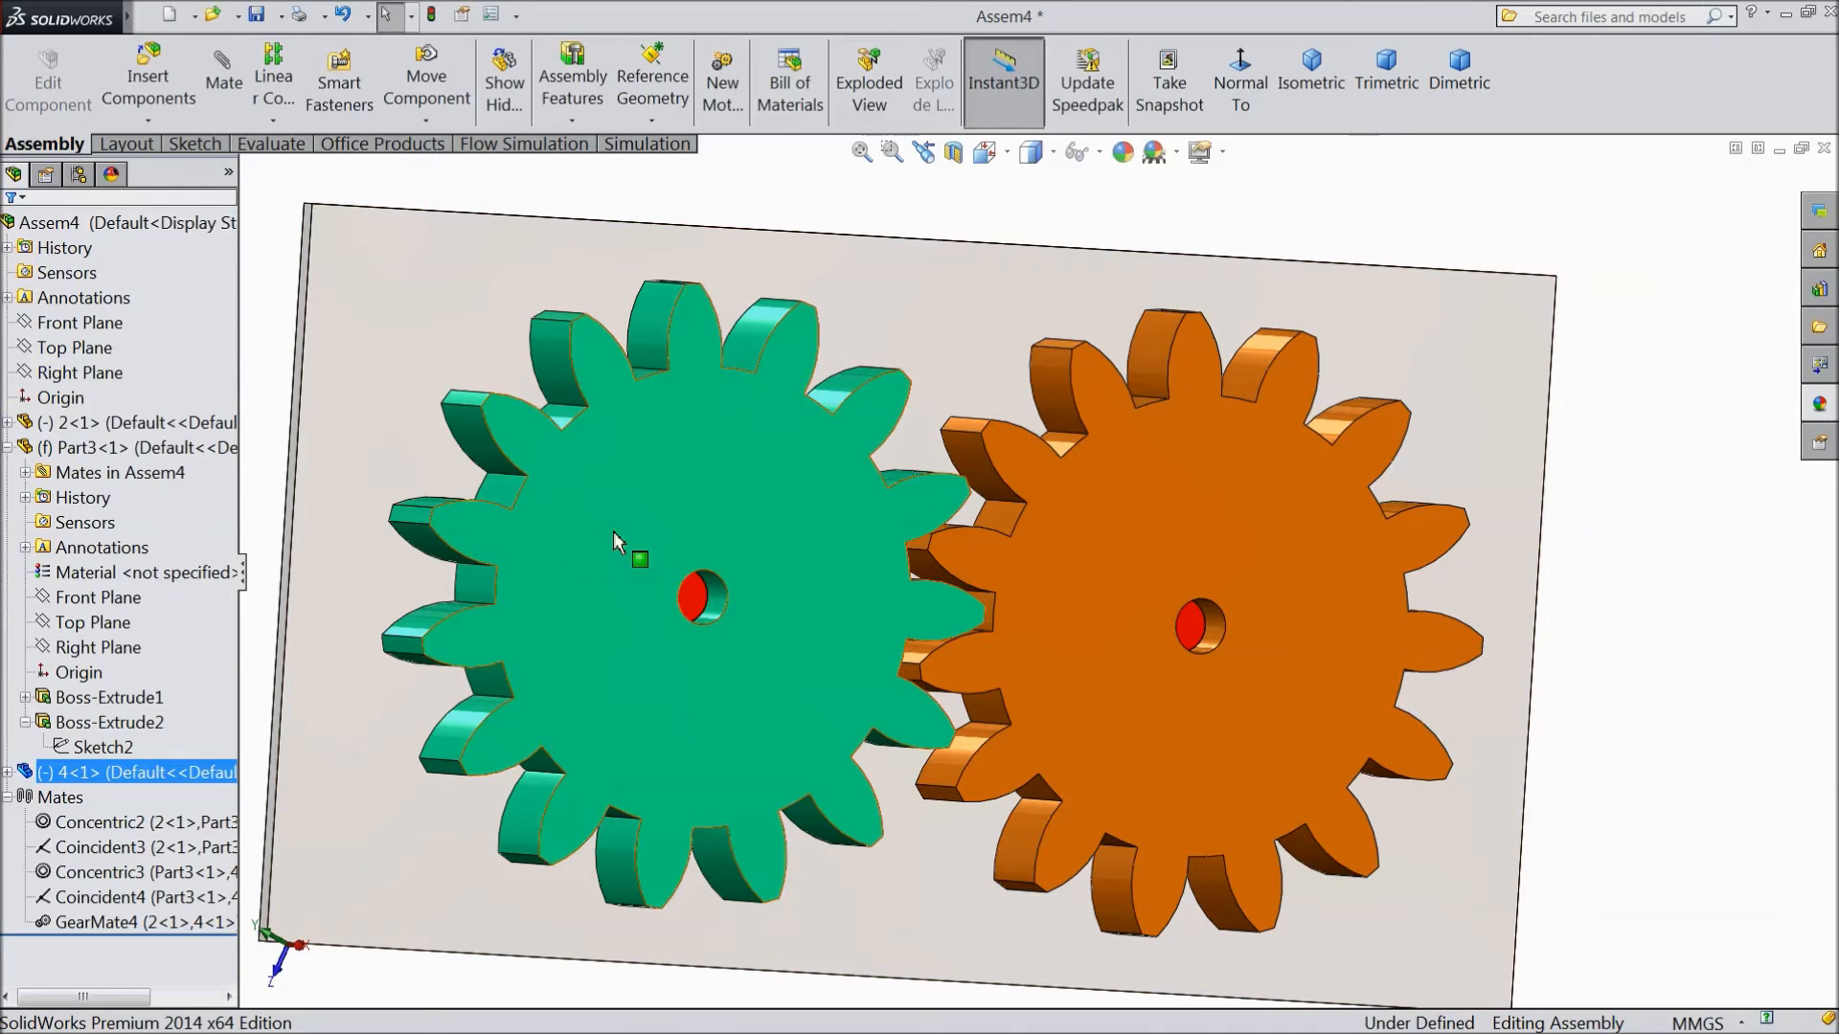
left_click(619, 539)
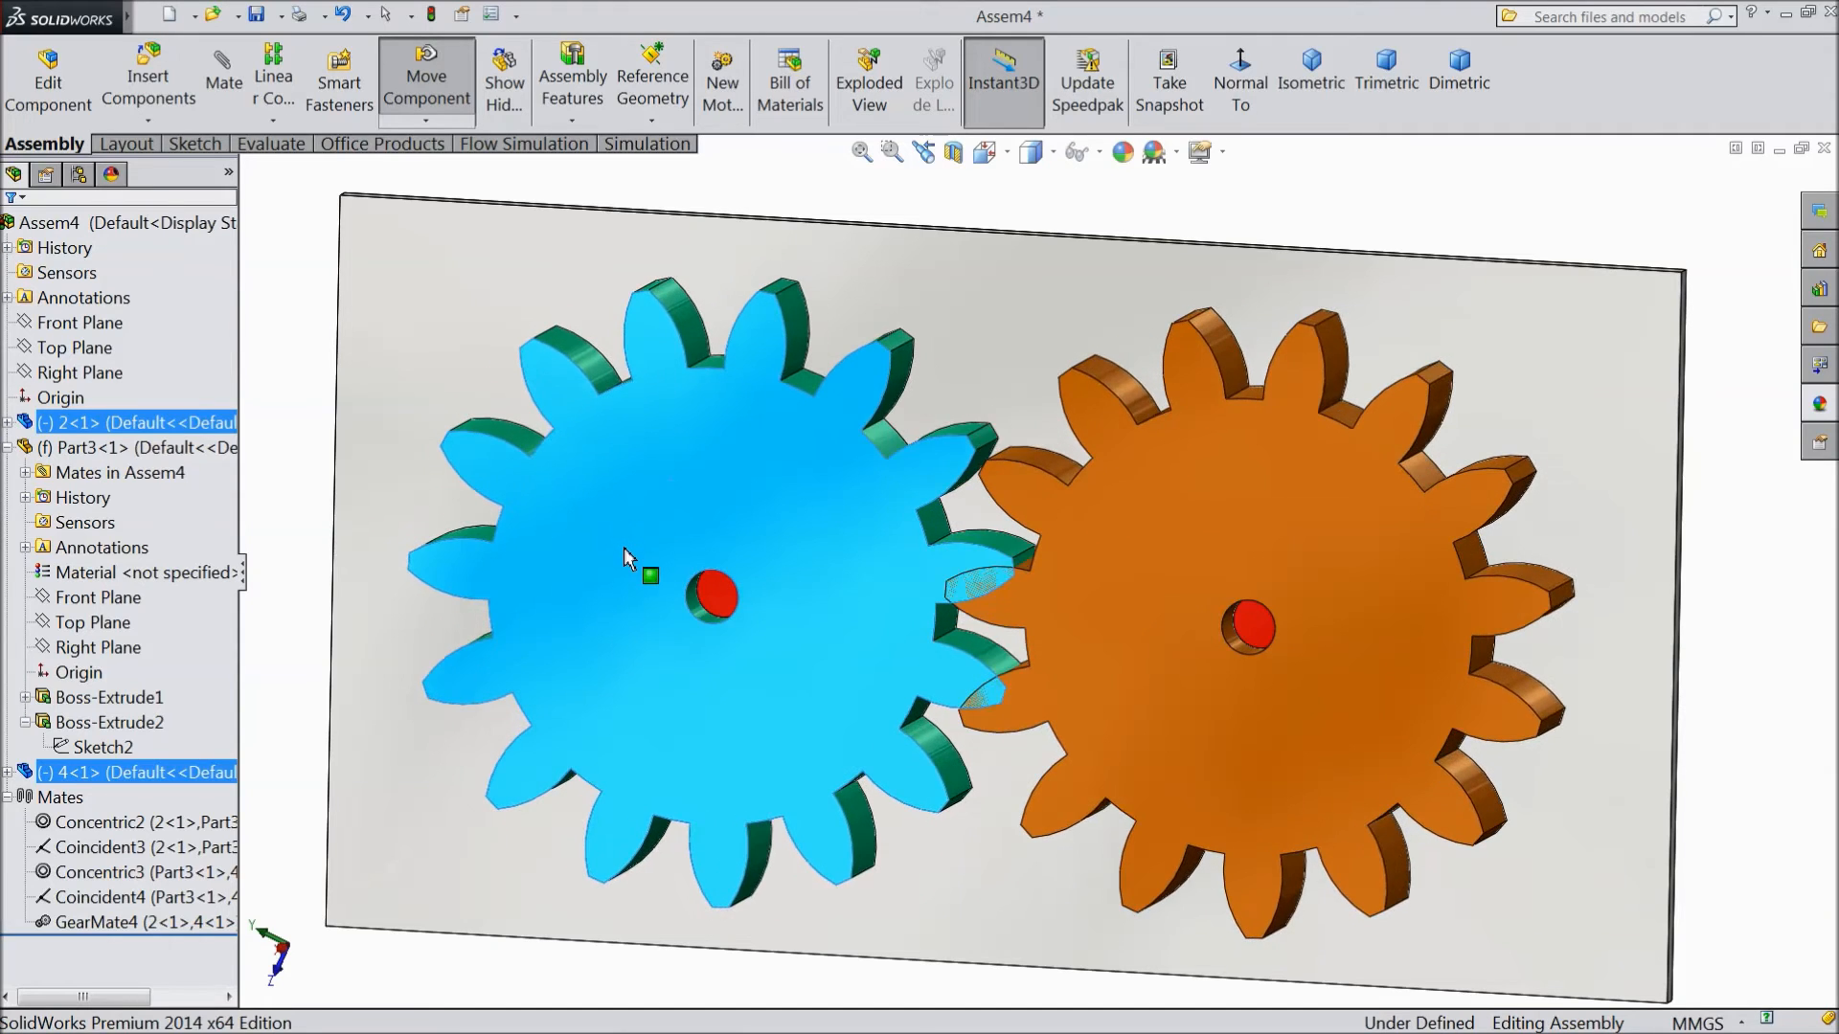
Rotate the green gear to check the orange gear follows, then pick GearMate4.
left_click(115, 772)
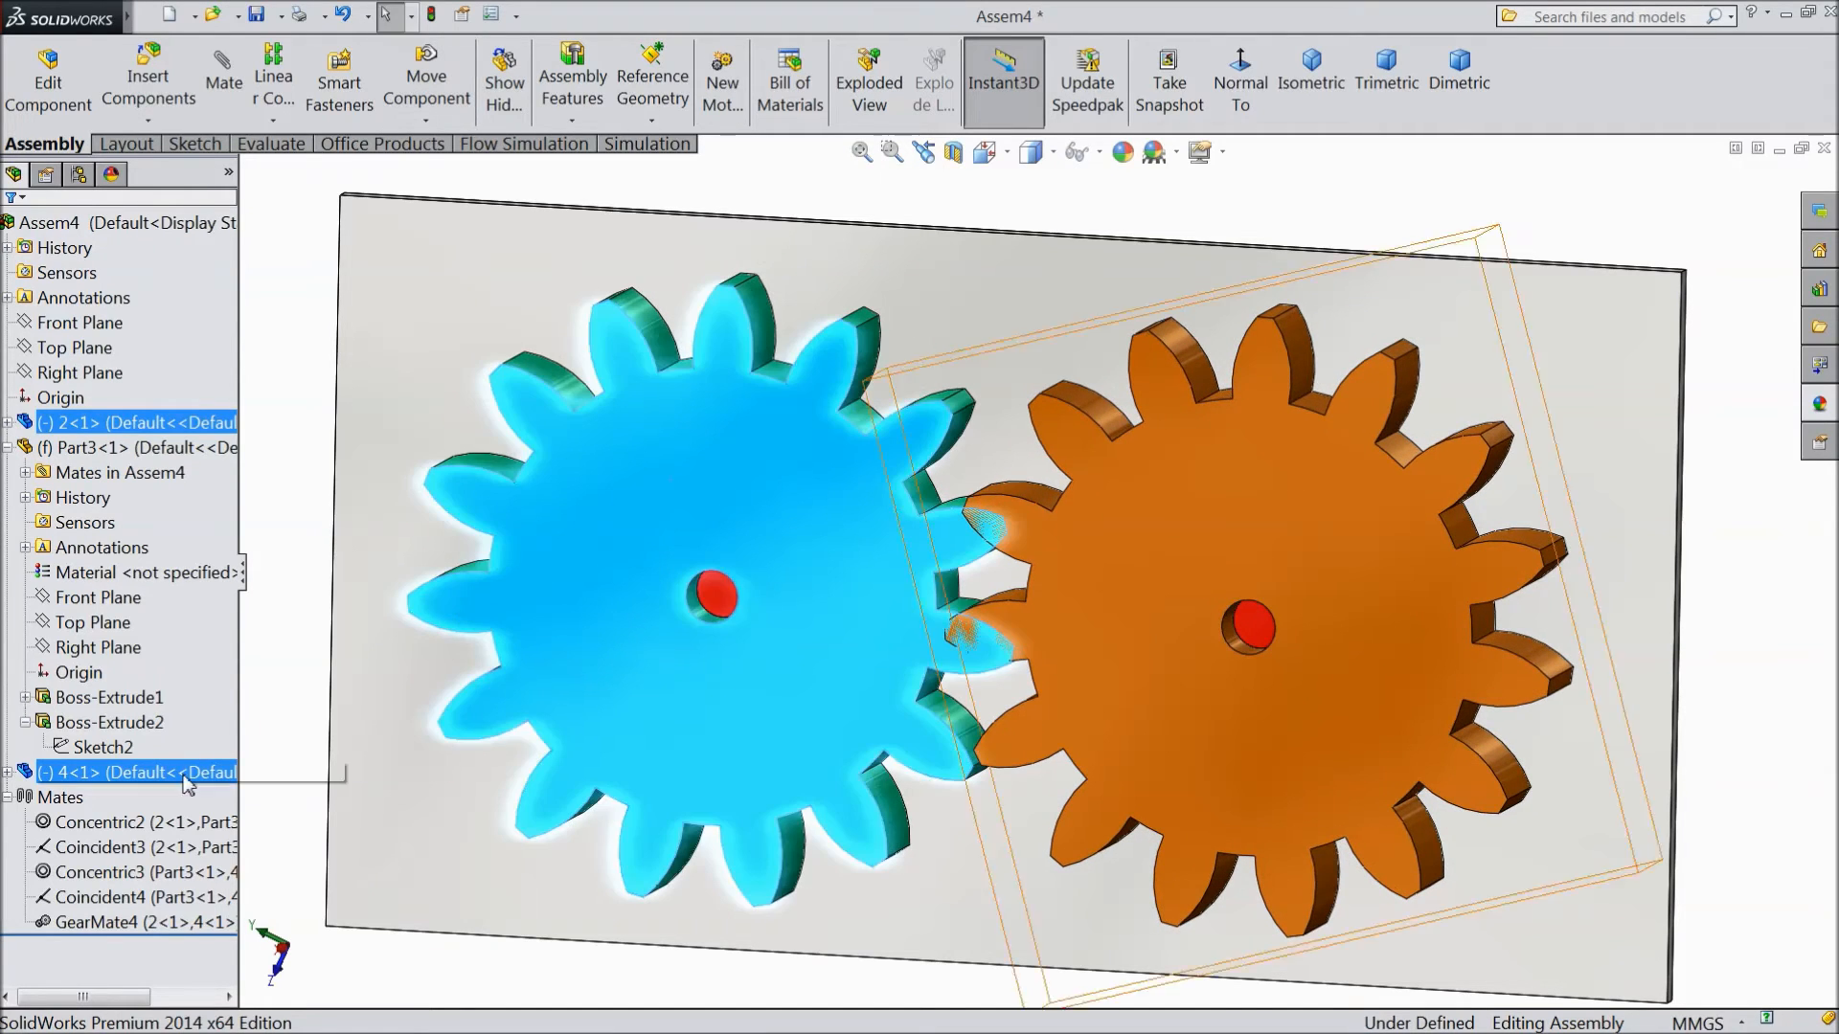
left_click(110, 923)
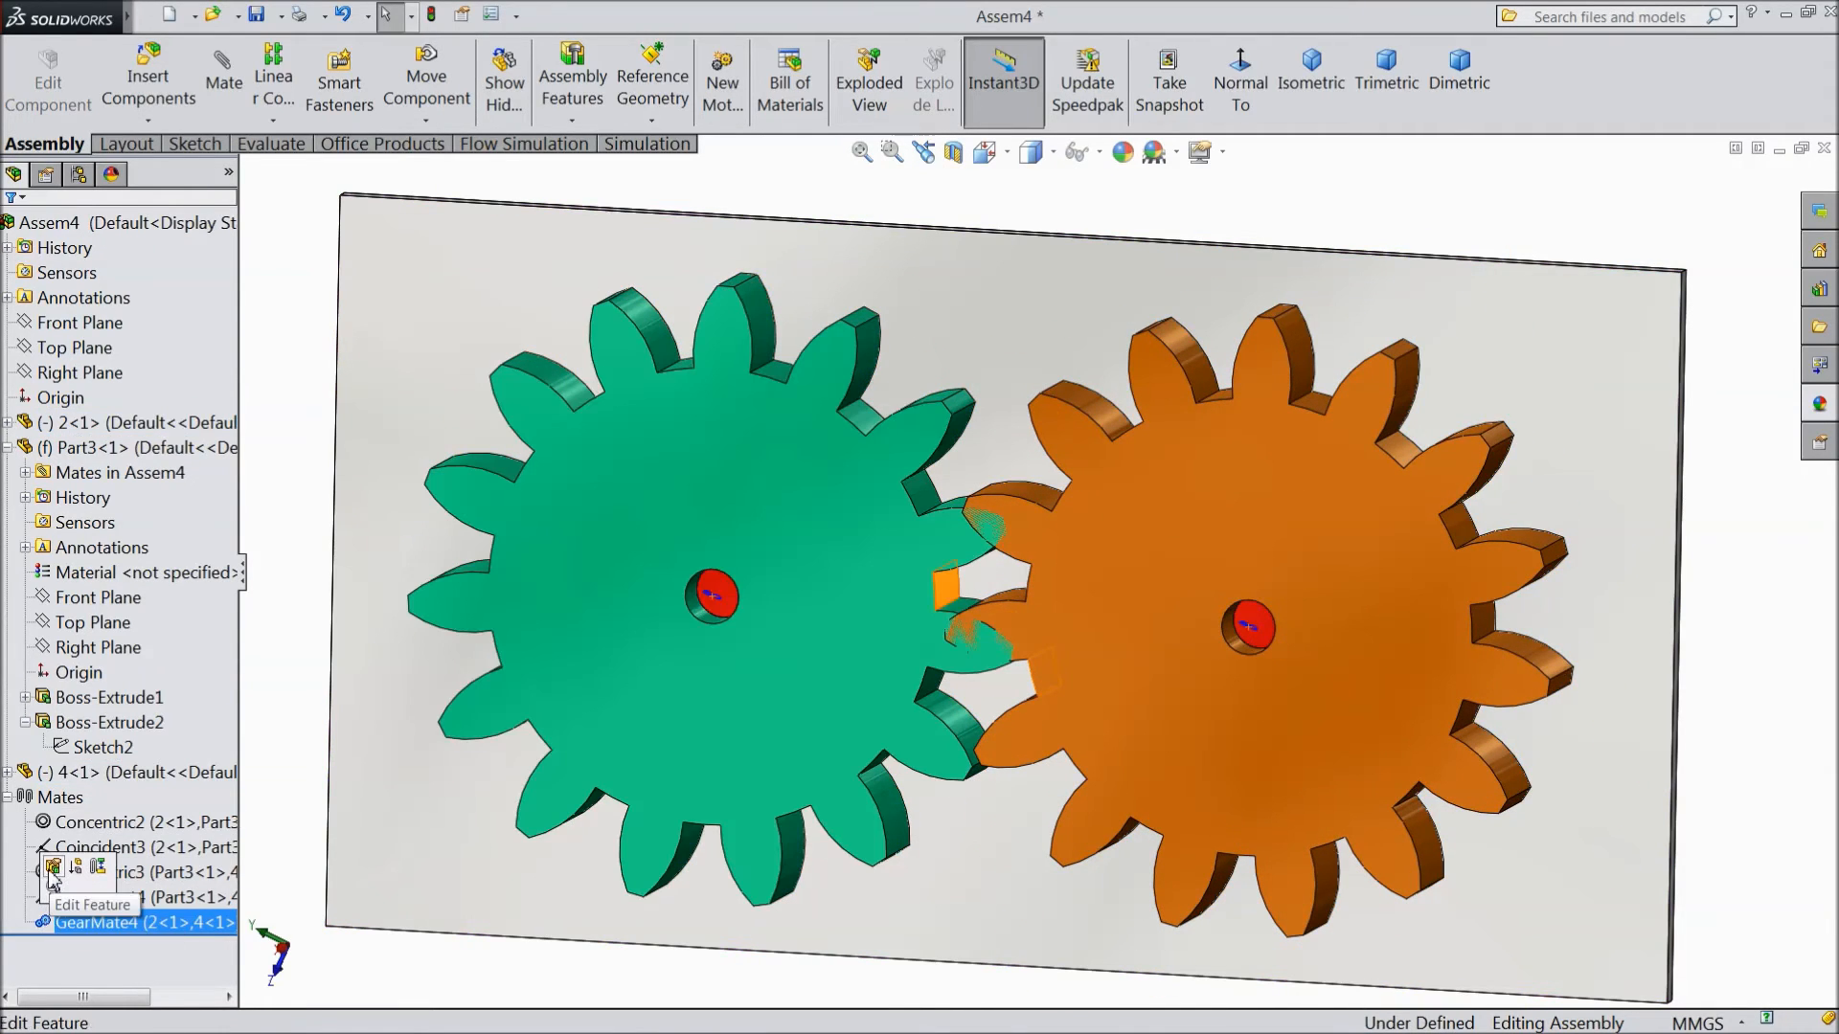
Set GearMate4 to Reverse so the gears turn in opposite directions.
left_click(48, 869)
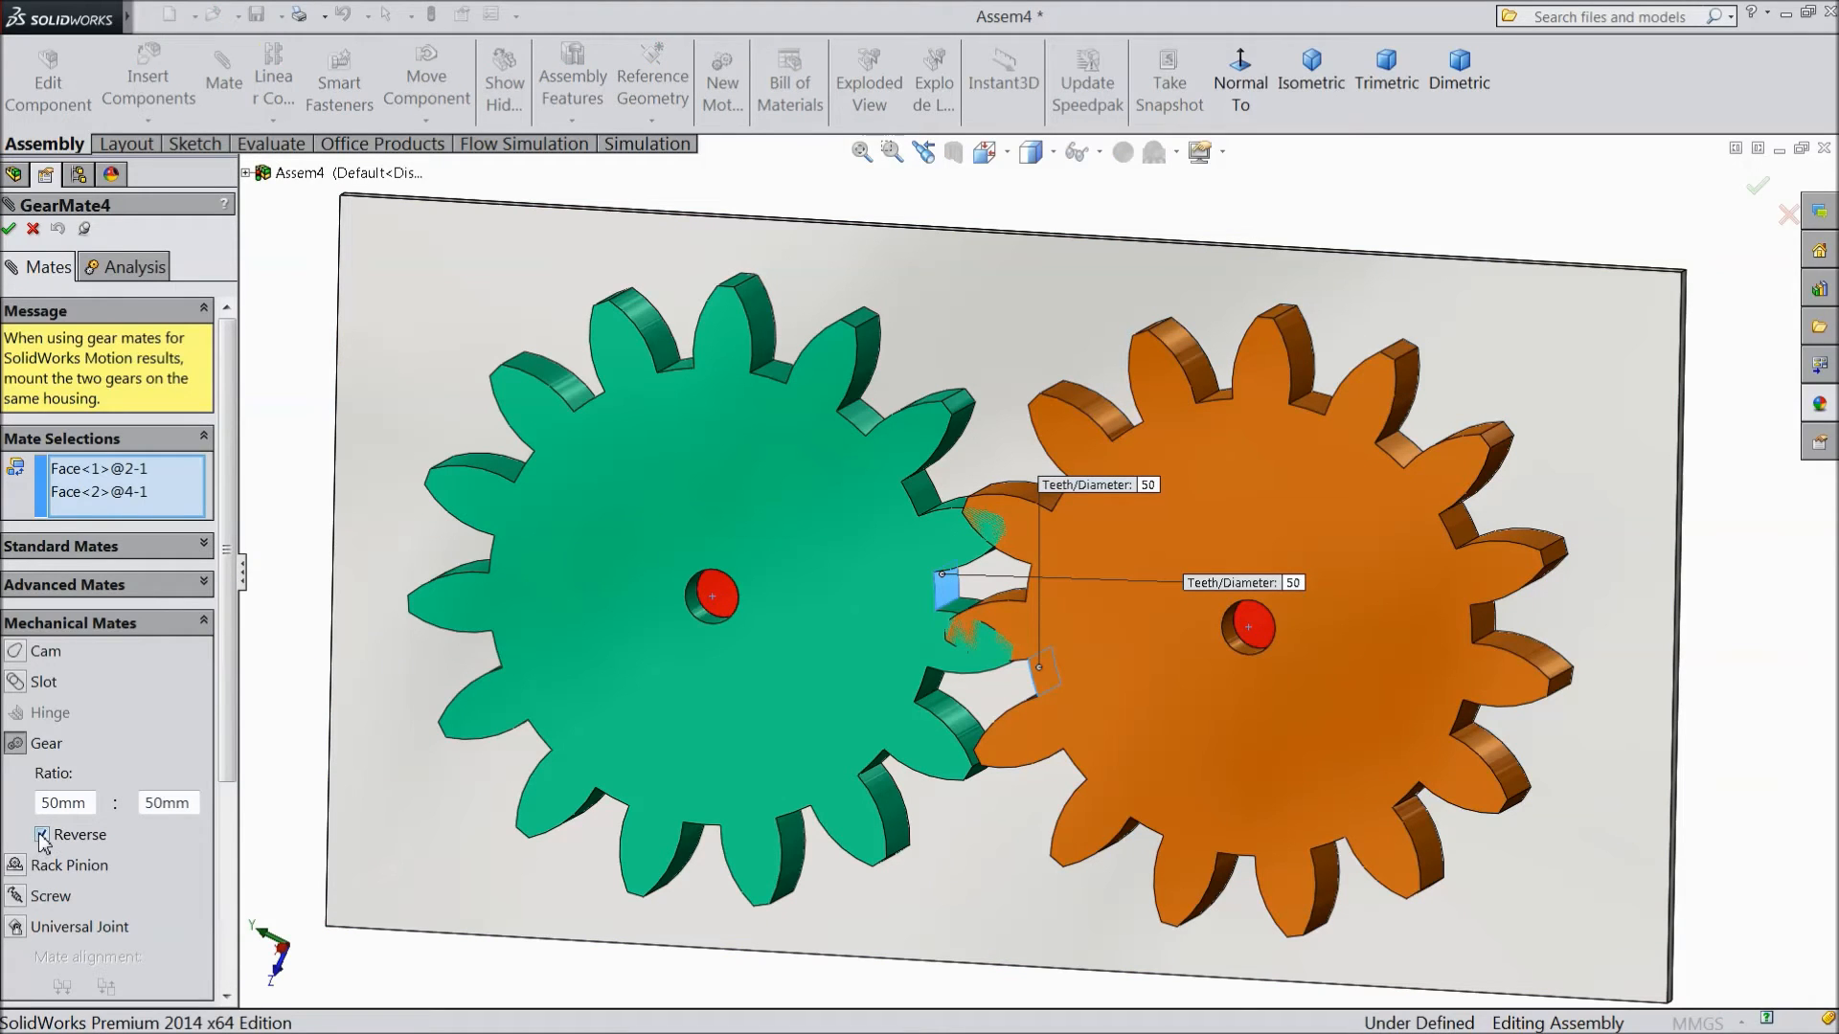
left_click(13, 229)
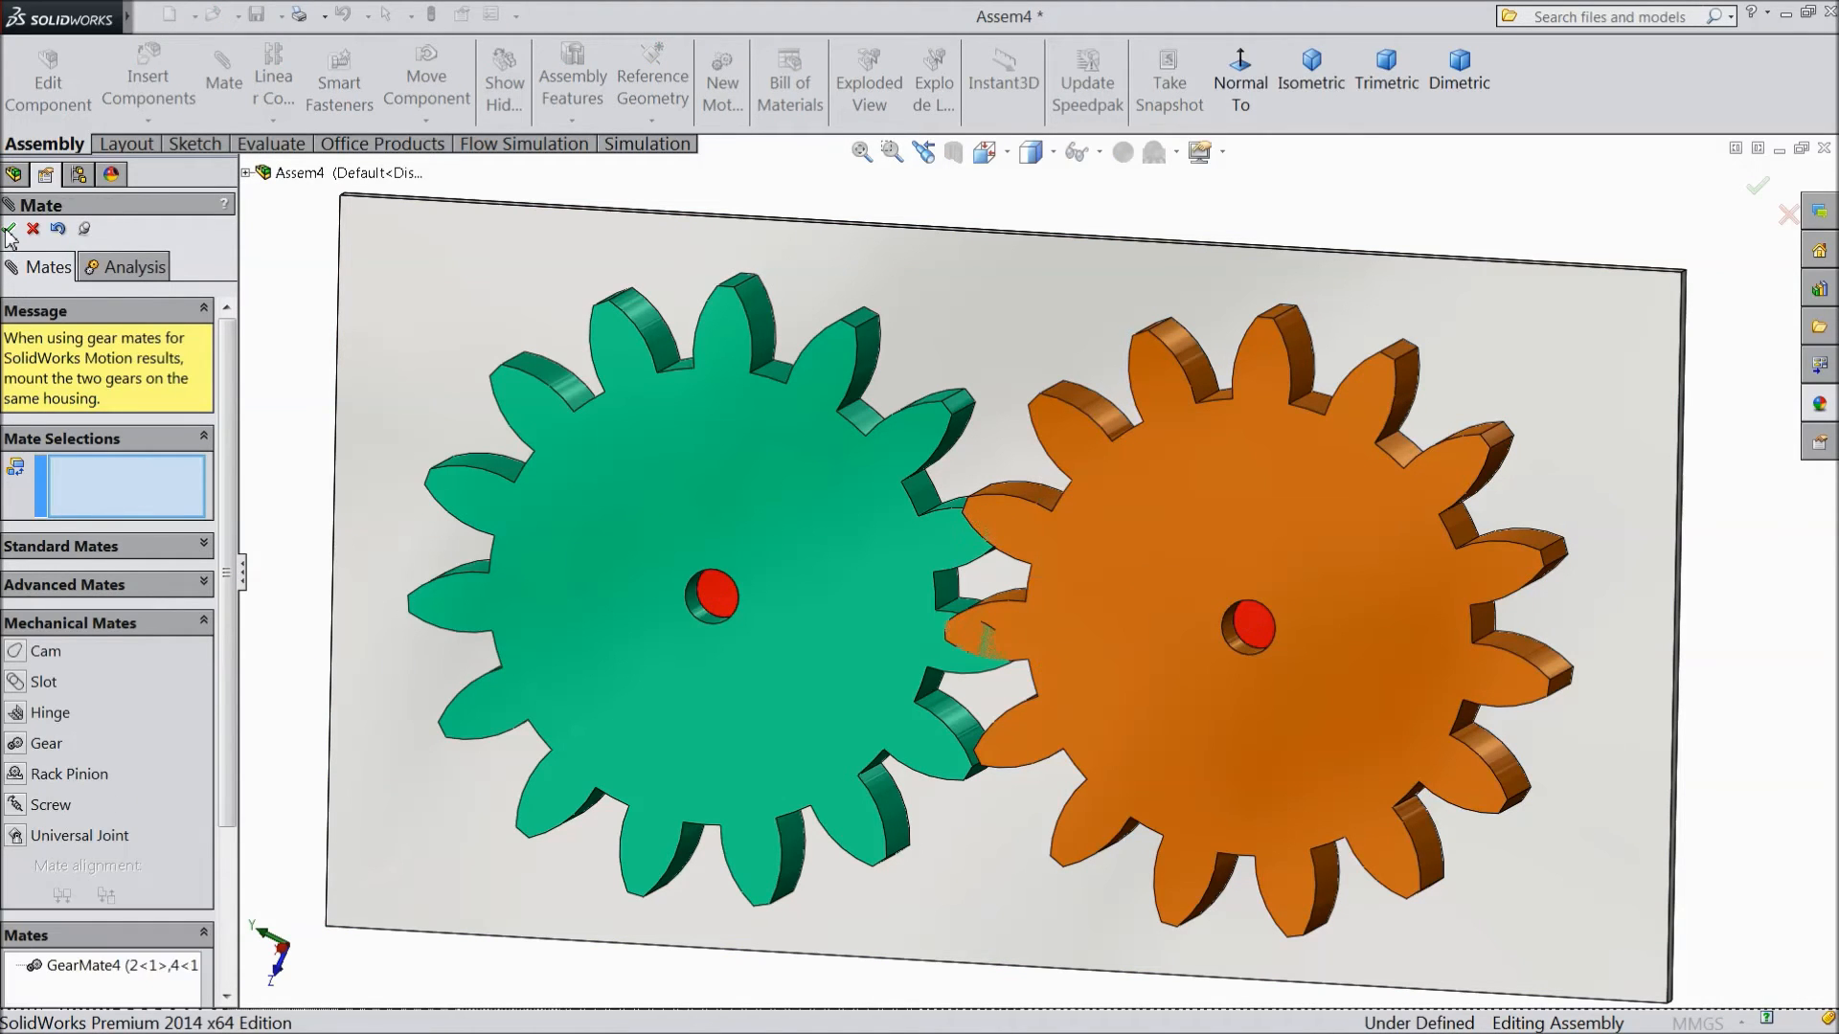
left_click(13, 229)
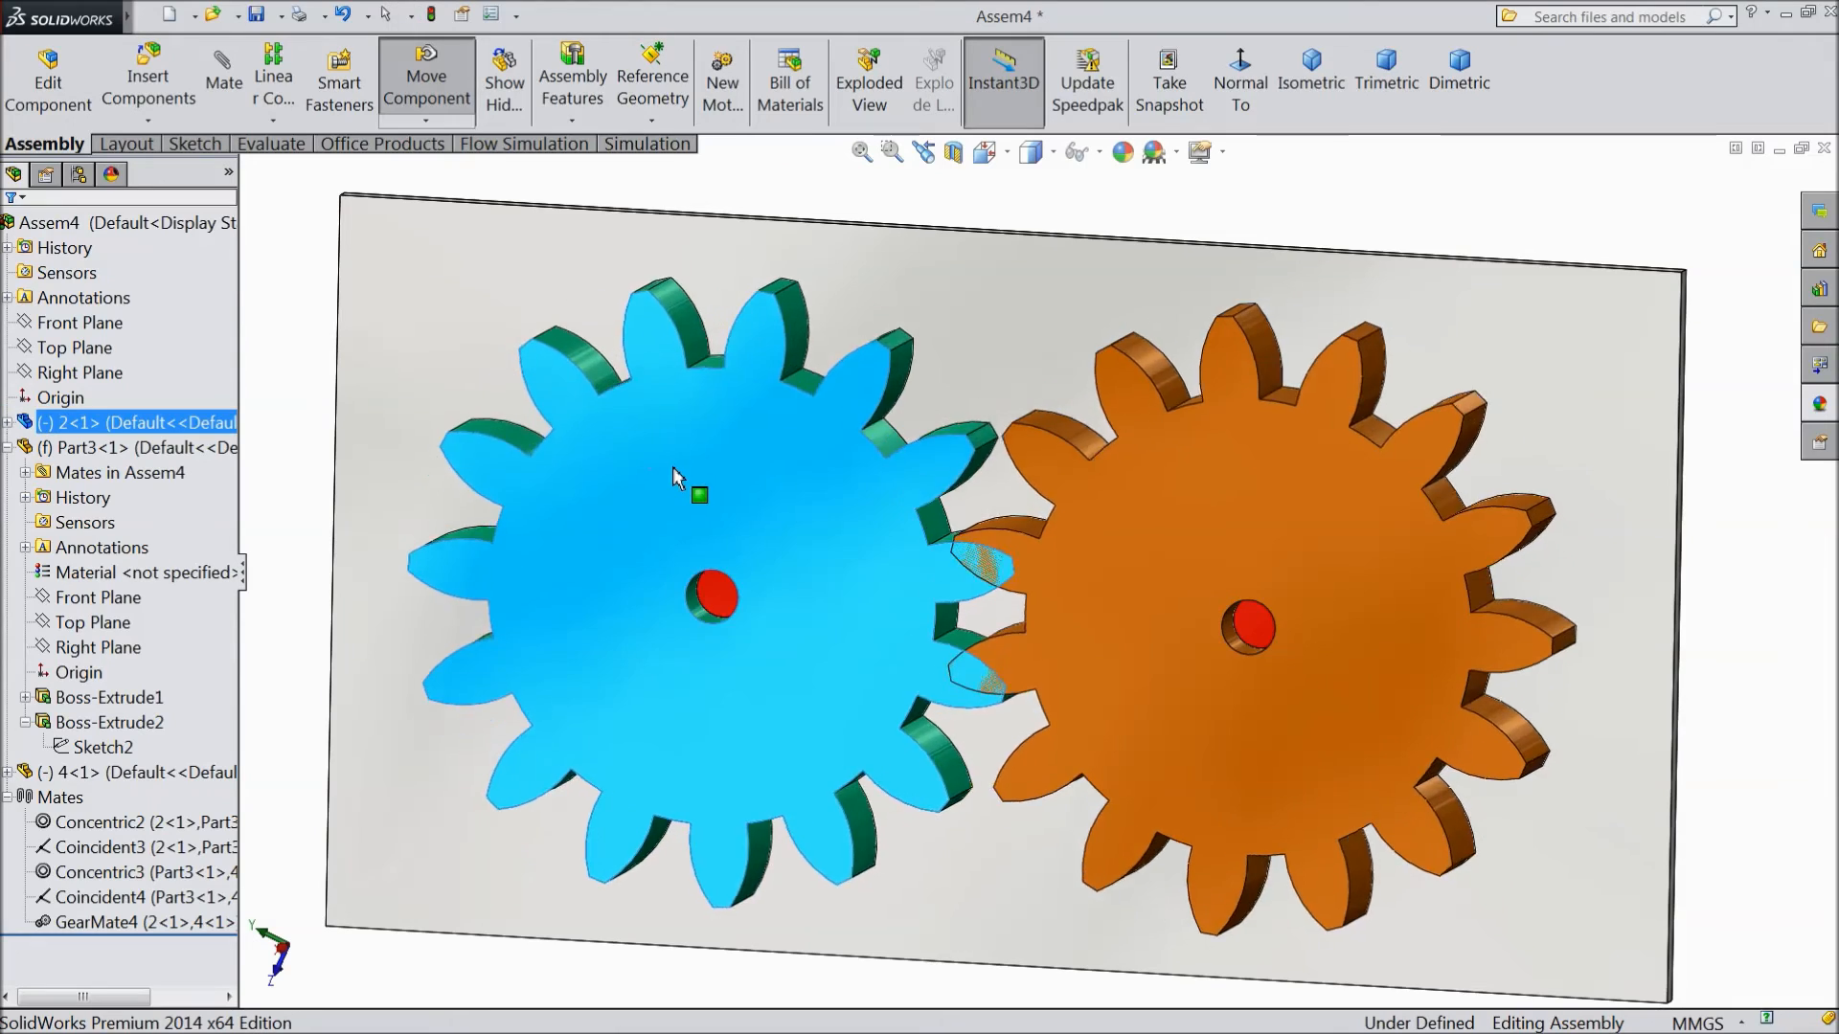